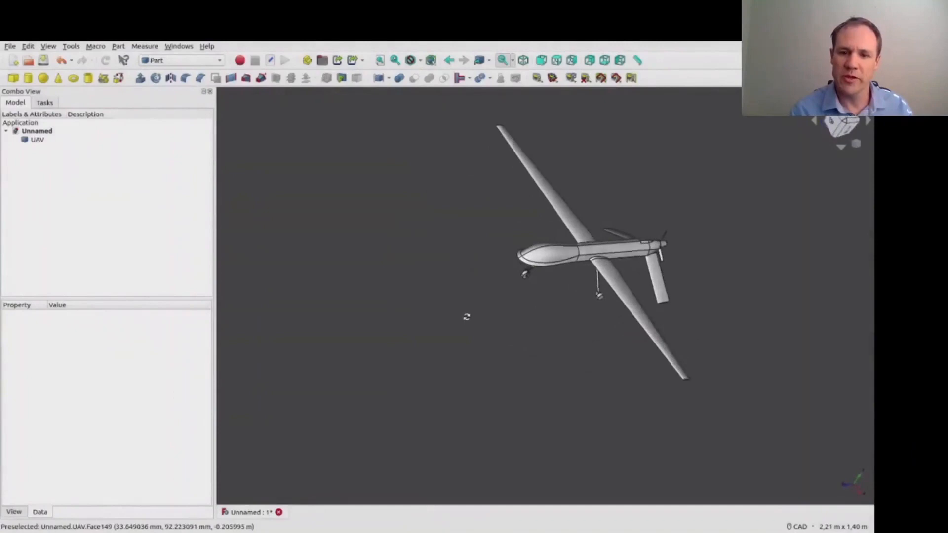
Cut the UAV compound with a Part Cube so a half-aircraft Cut object remains.
left_click(37, 140)
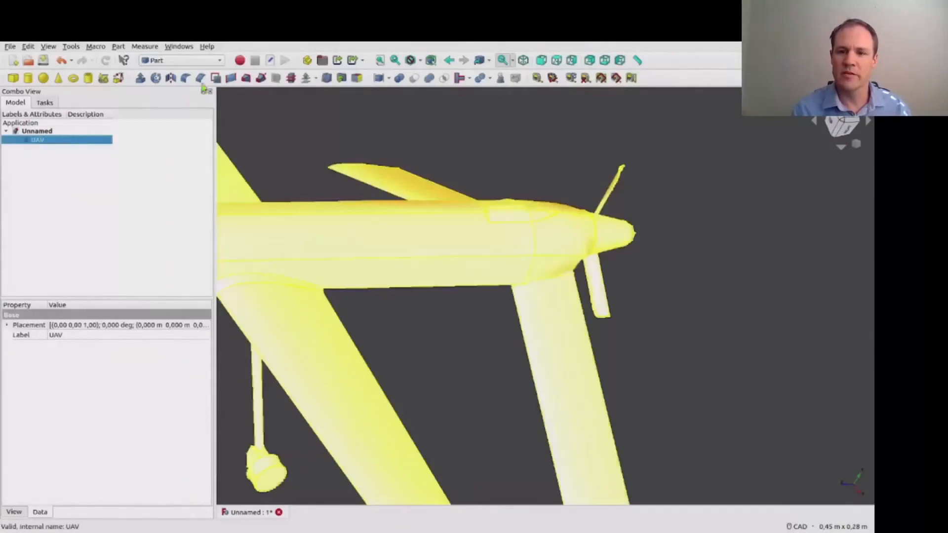
left_click(181, 60)
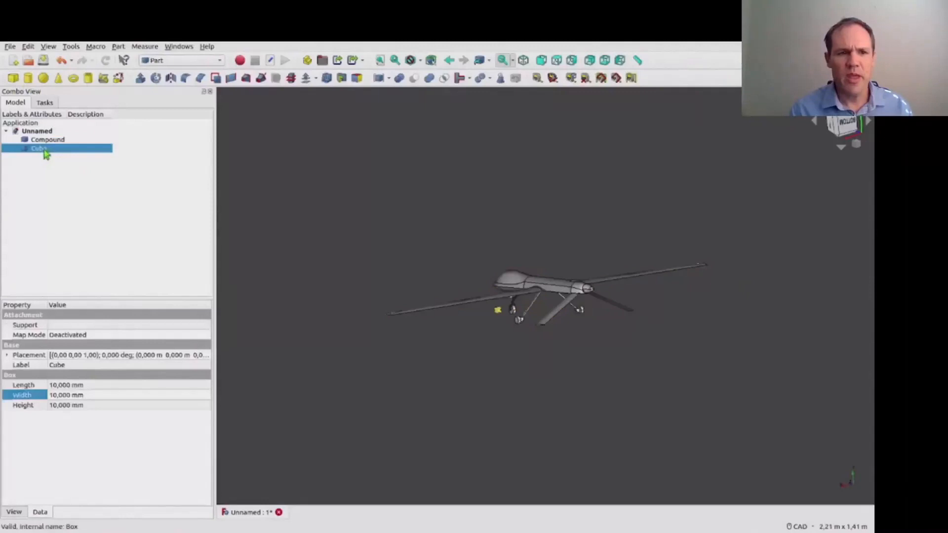
left_click(48, 139)
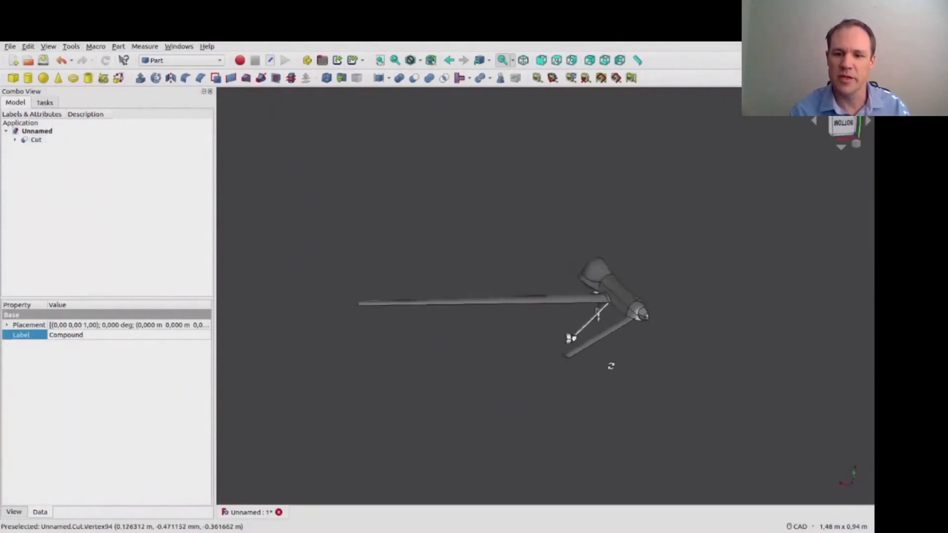
left_click(36, 139)
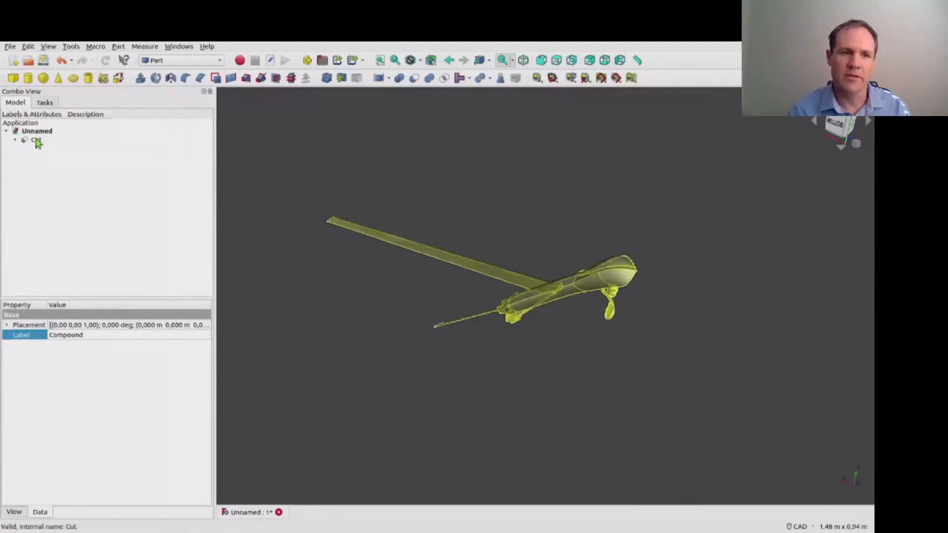
left_click(44, 148)
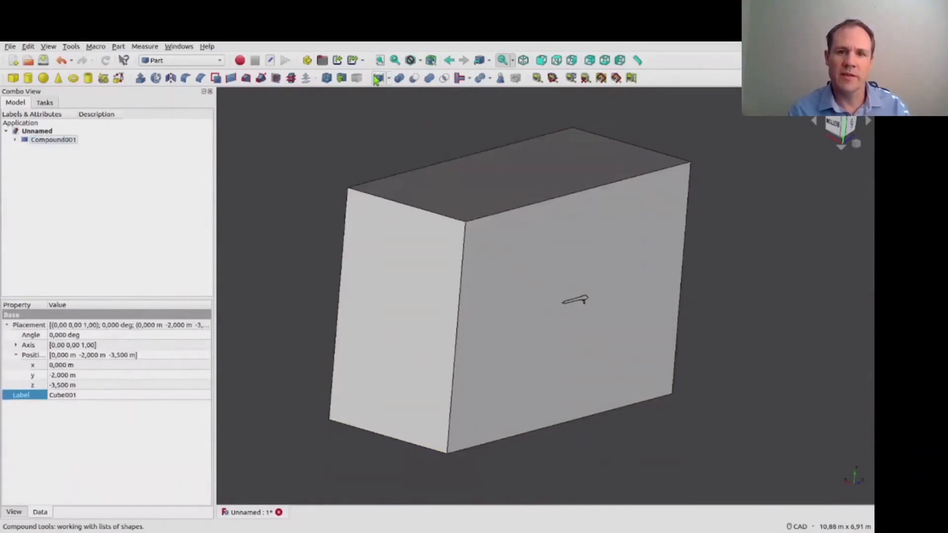
Switch to the CfdOF workbench to mesh Compound001 with cfMesh at 0.1 m base size.
left_click(179, 61)
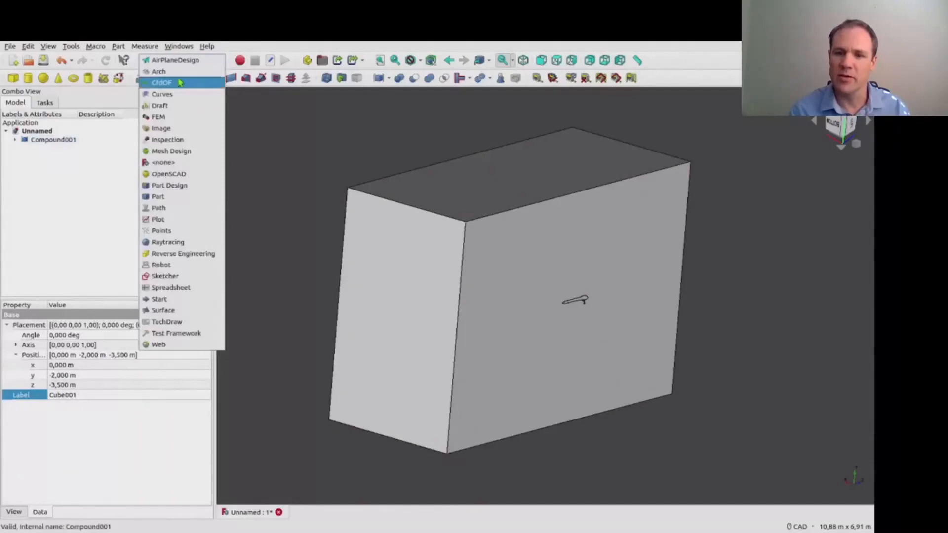
left_click(161, 82)
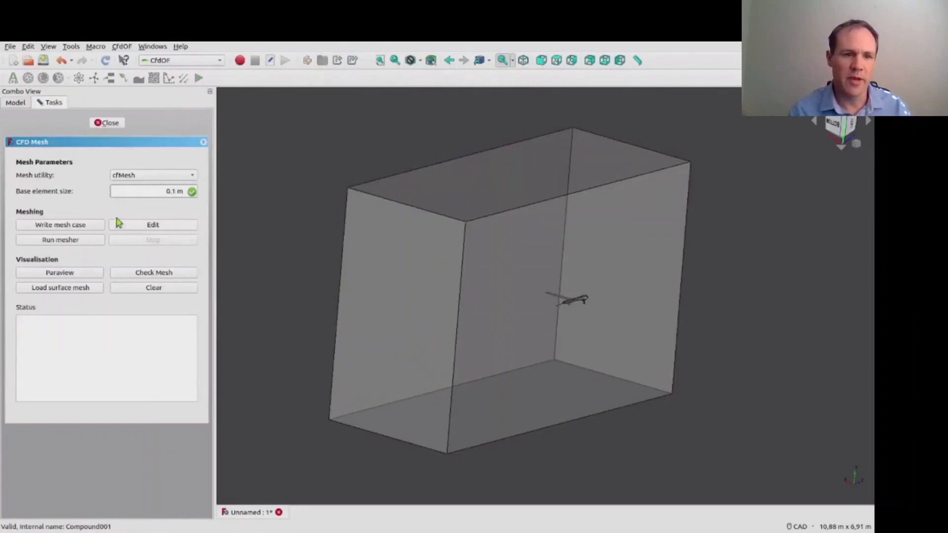
Write the cfMesh case files, edit them externally and run the mesher.
left_click(60, 224)
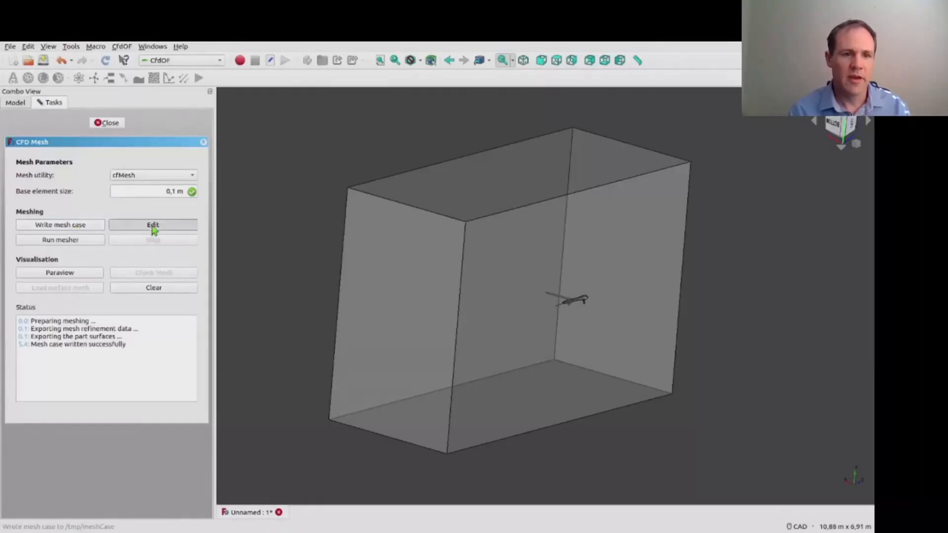
left_click(153, 225)
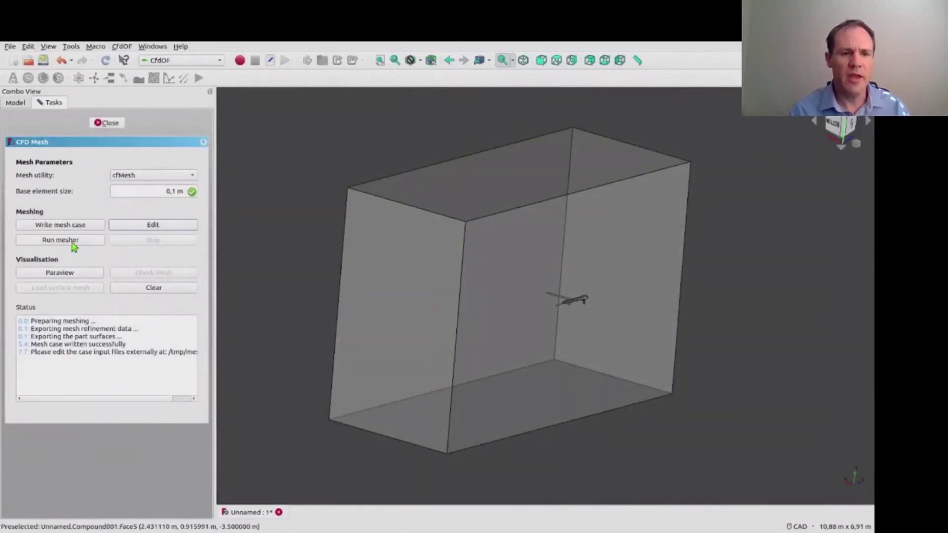
left_click(60, 239)
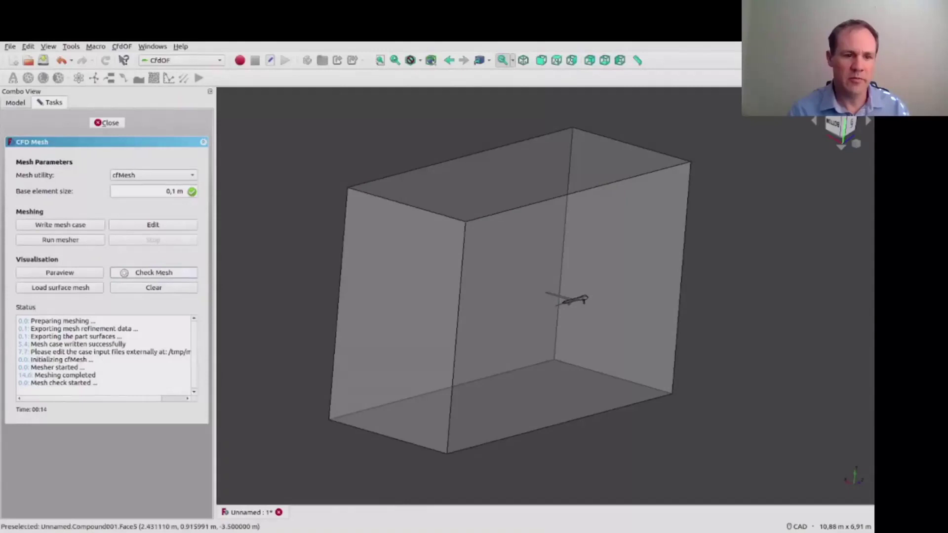
Check the mesh reports Mesh OK and load the surface mesh into the view.
left_click(154, 273)
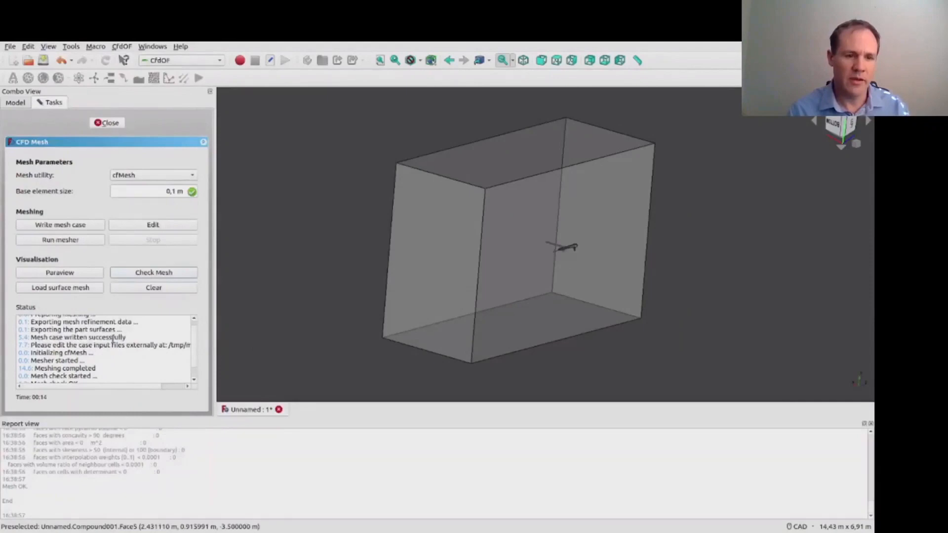
left_click(60, 288)
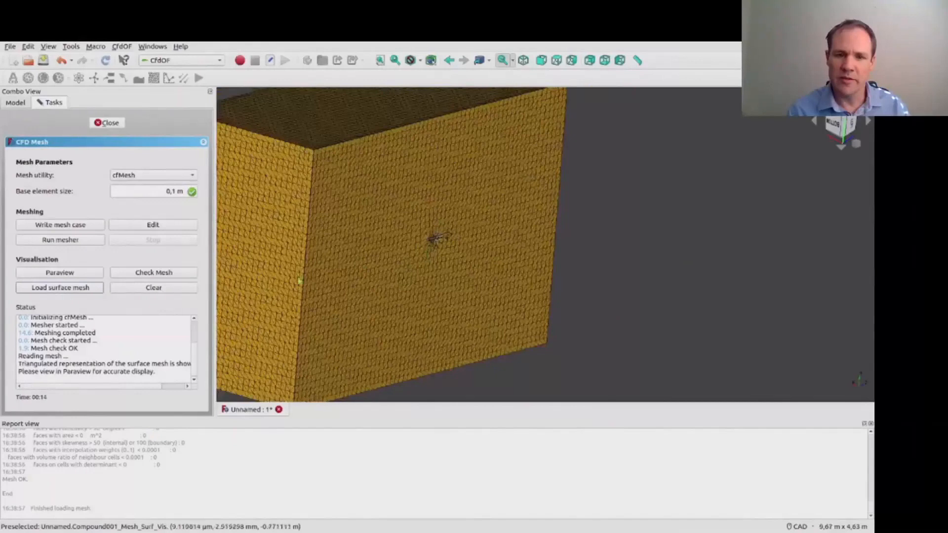
left_click(107, 123)
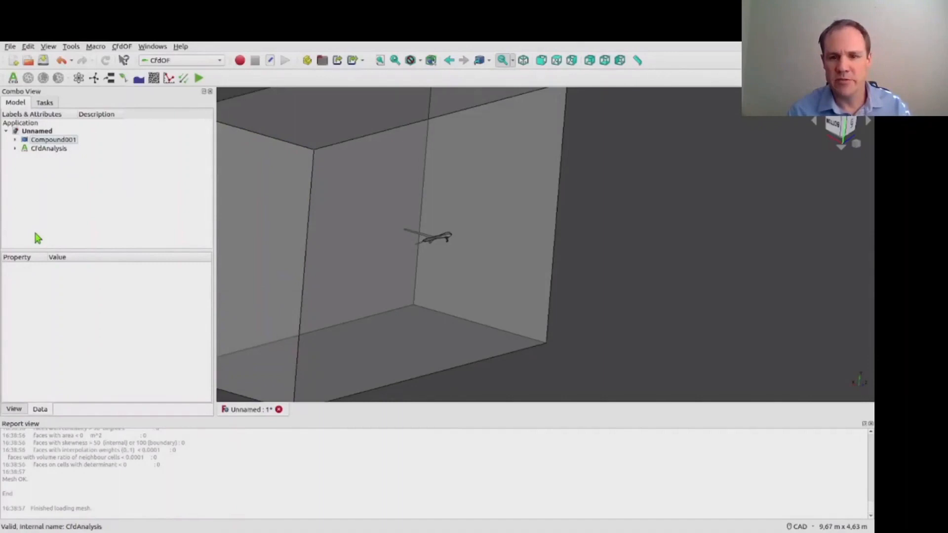
Add a surface refinement with 3 boundary layers targeting the aircraft faces.
left_click(46, 157)
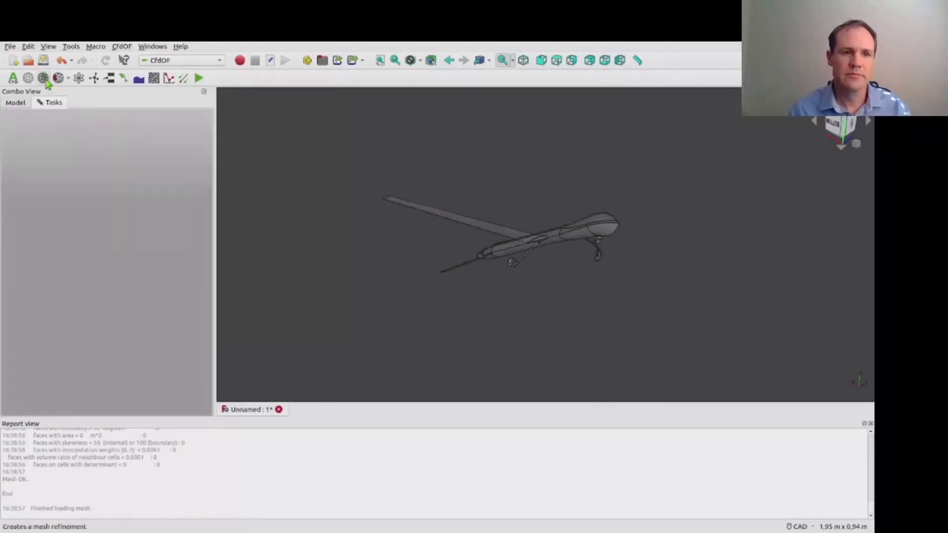
left_click(42, 77)
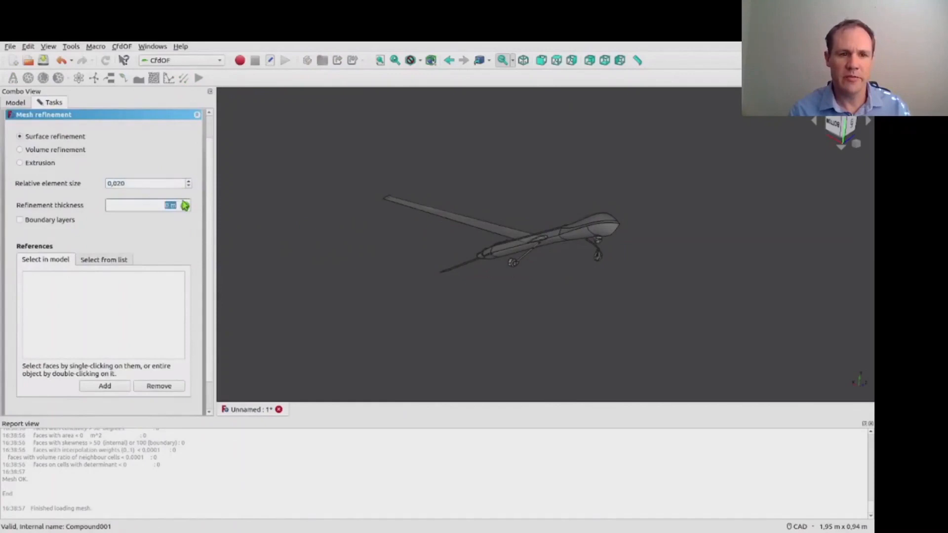
left_click(20, 219)
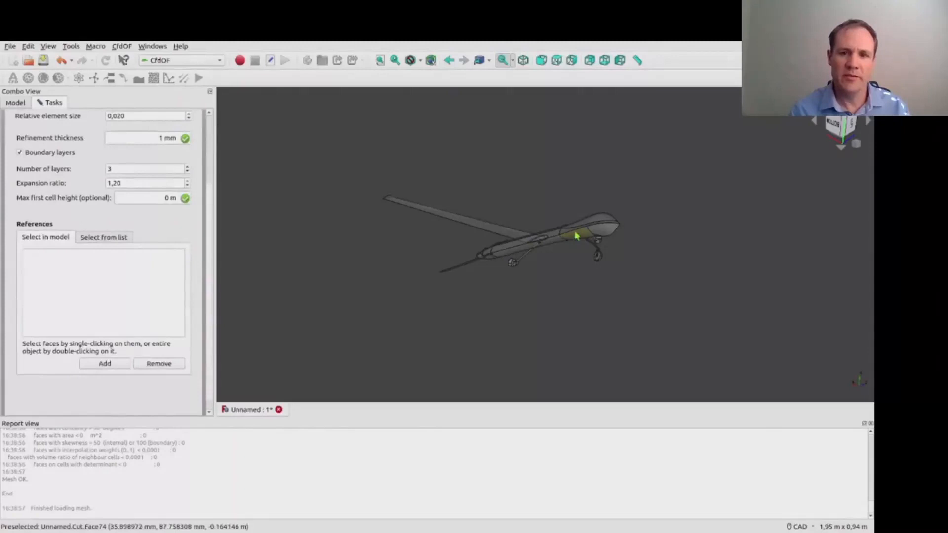
left_click(15, 102)
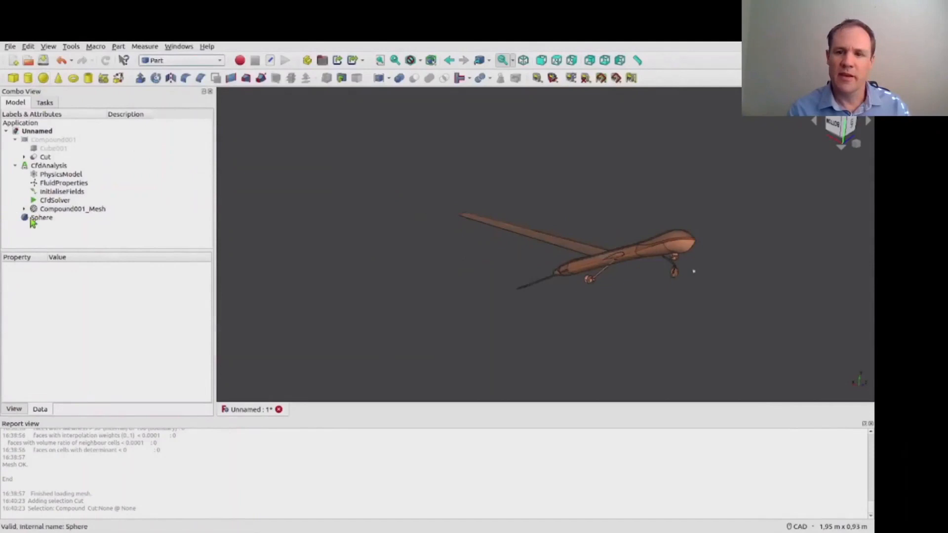
Add a volume refinement of relative element size 0.25 inside the Sphere.
left_click(72, 208)
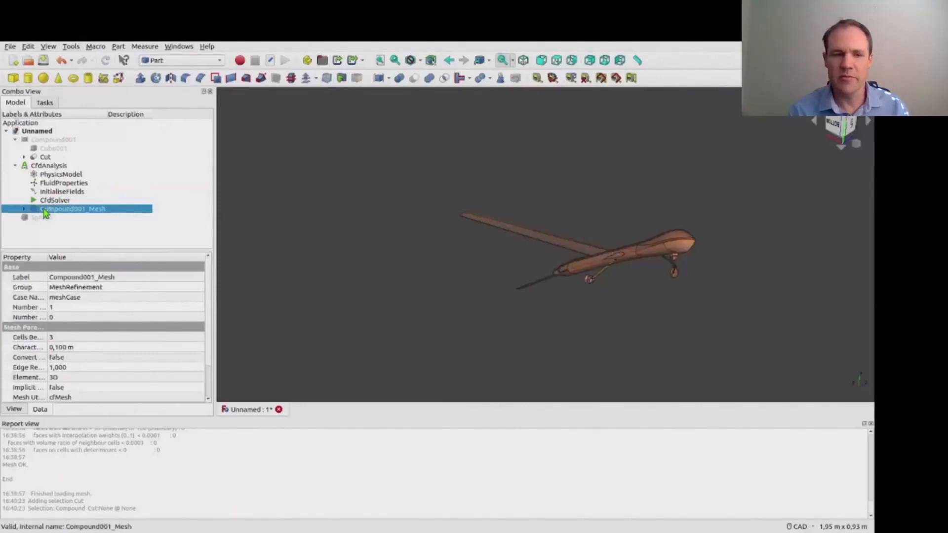
double_click(72, 209)
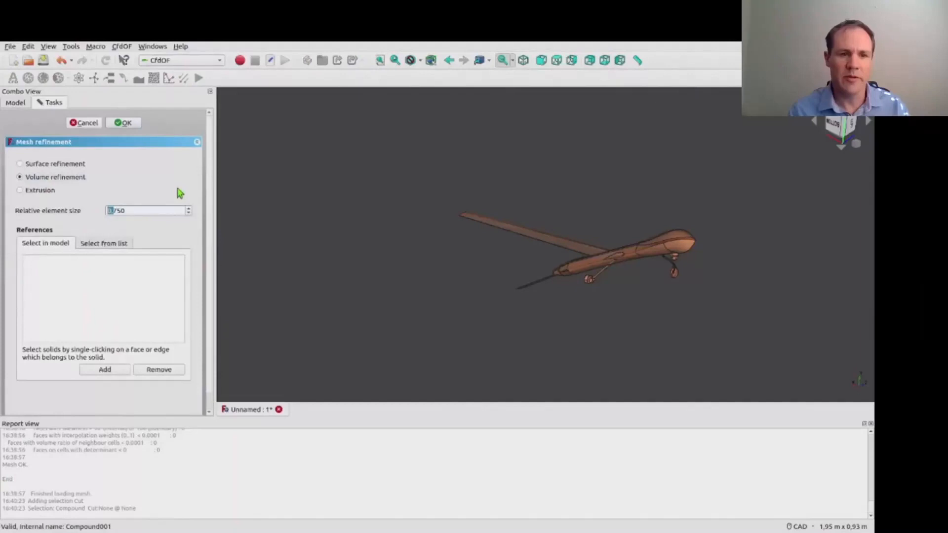
left_click(103, 243)
type("0,250")
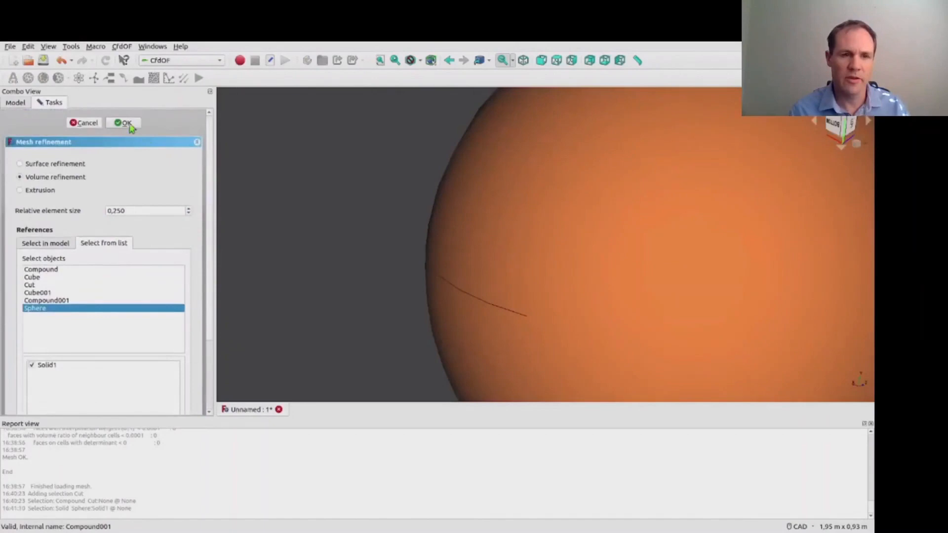
left_click(122, 123)
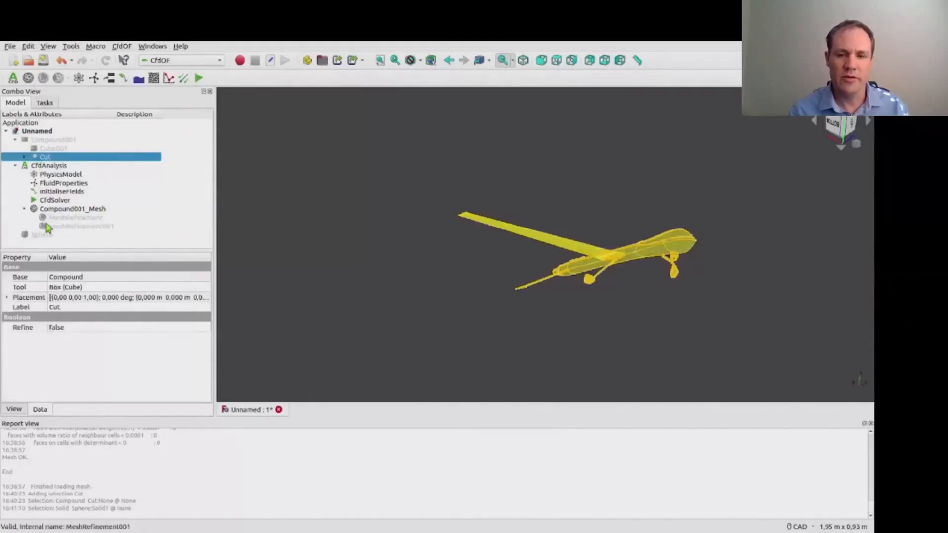
Write the mesh case with both refinements and run the mesher again.
left_click(60, 224)
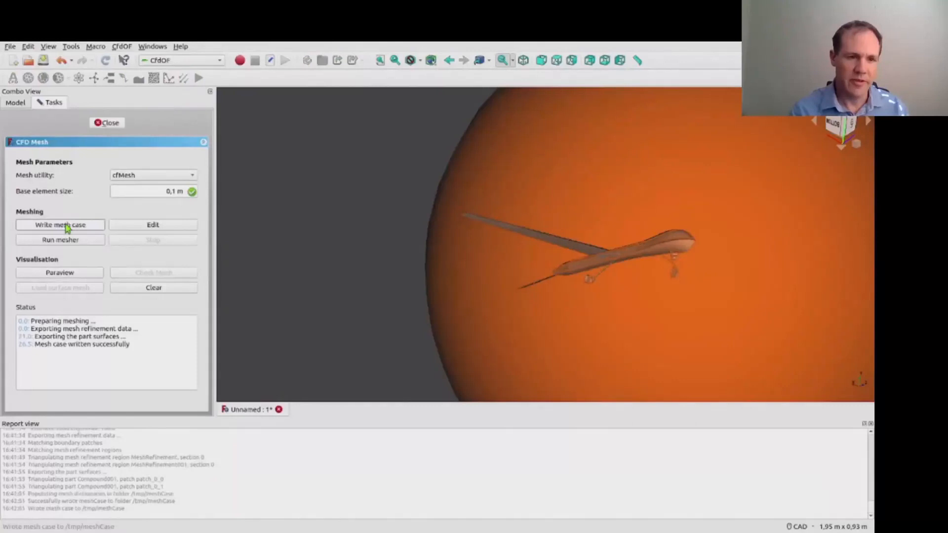
left_click(61, 239)
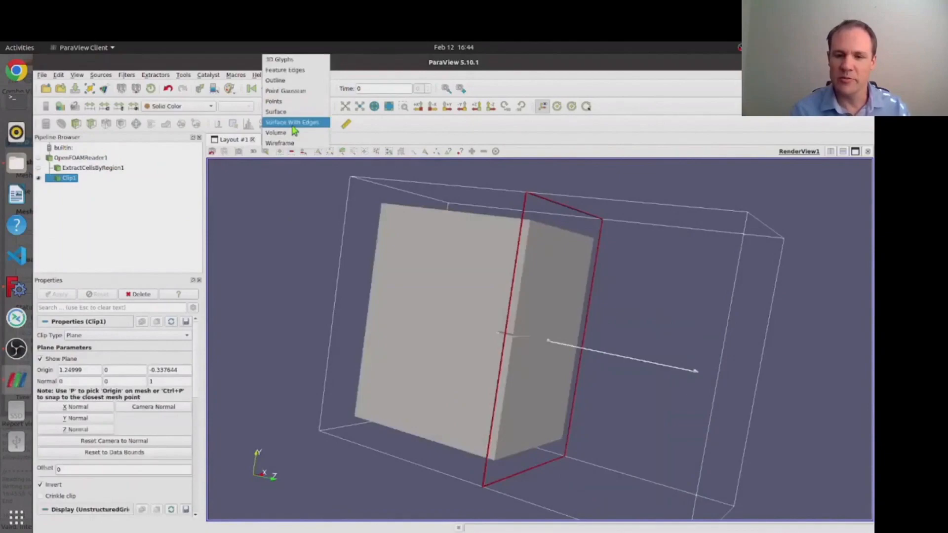
Show Clip1 as Surface With Edges to inspect refinement cells around the aircraft.
left_click(291, 122)
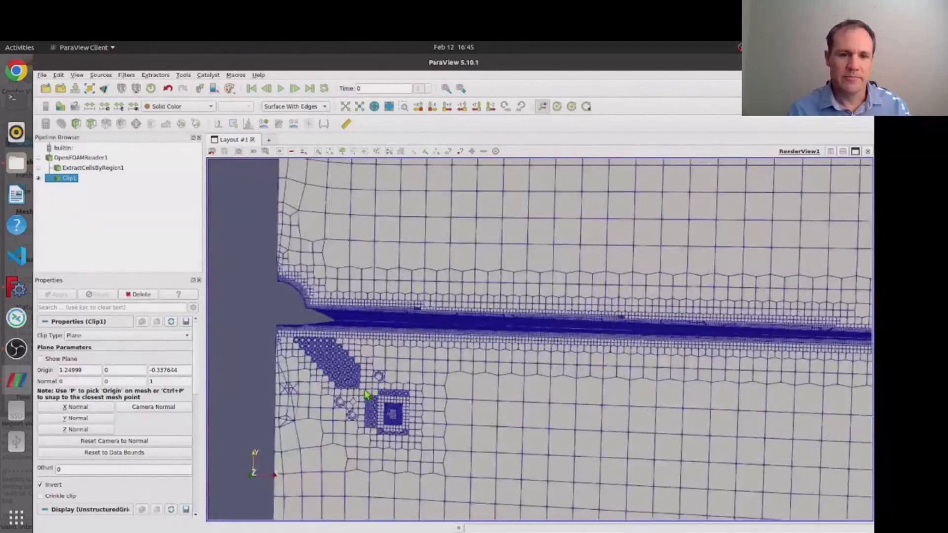
left_click(80, 158)
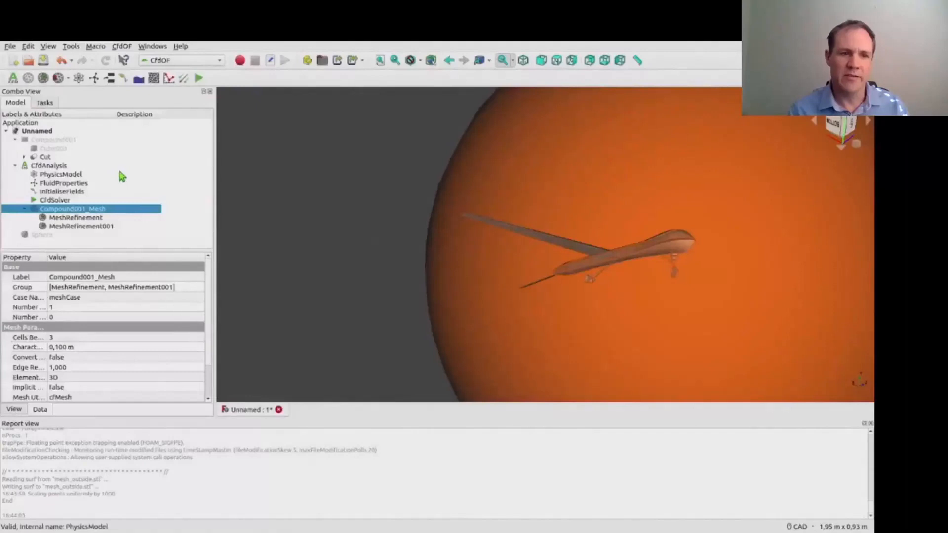
Rewrite Compound001_Mesh case and regenerate the mesh with updated refinements.
double_click(75, 217)
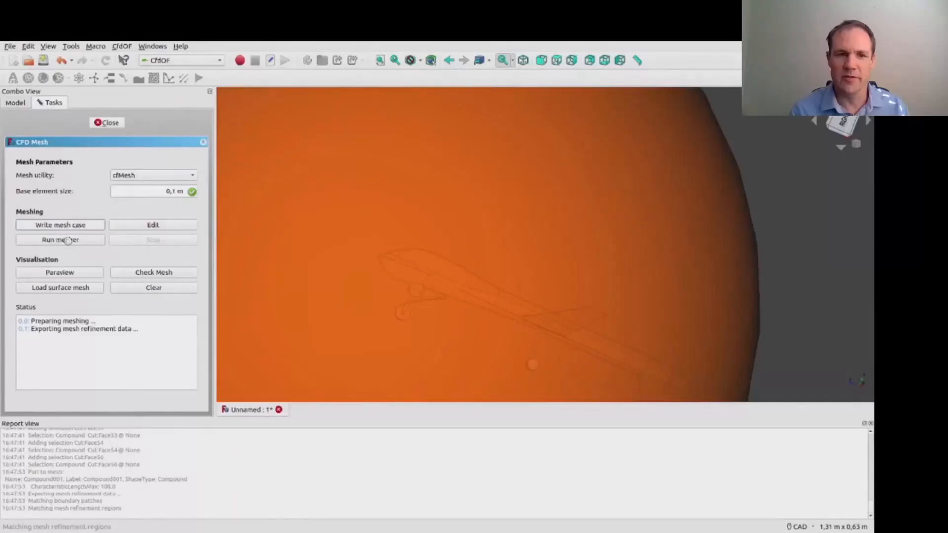
left_click(60, 239)
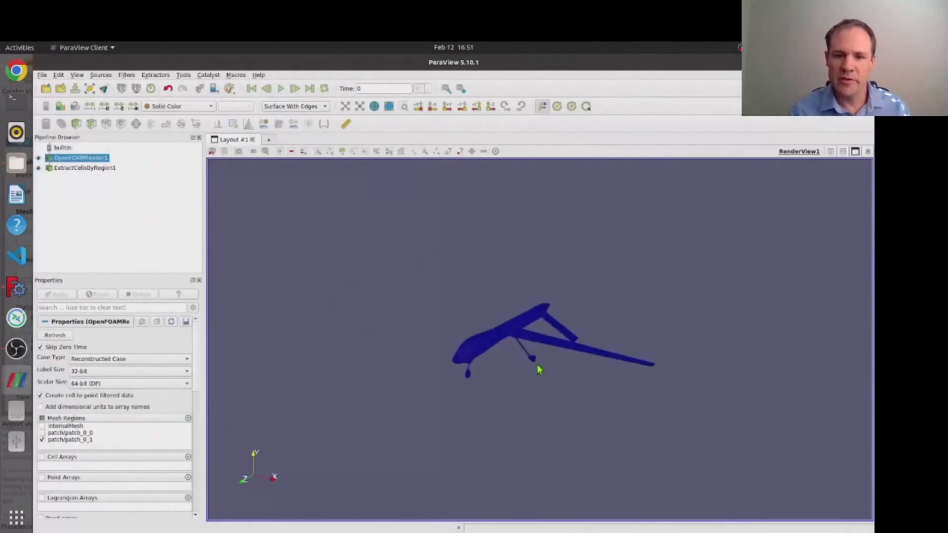
Zoom the ParaView render view onto the patch_0_1 aircraft surface.
scroll("up", 3)
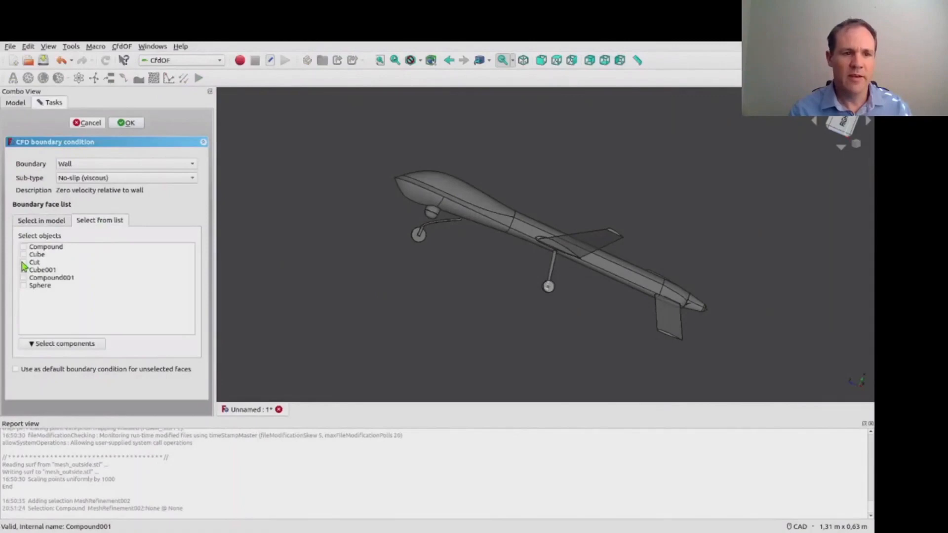
Assign the Cut aircraft body as a no-slip wall boundary.
left_click(24, 261)
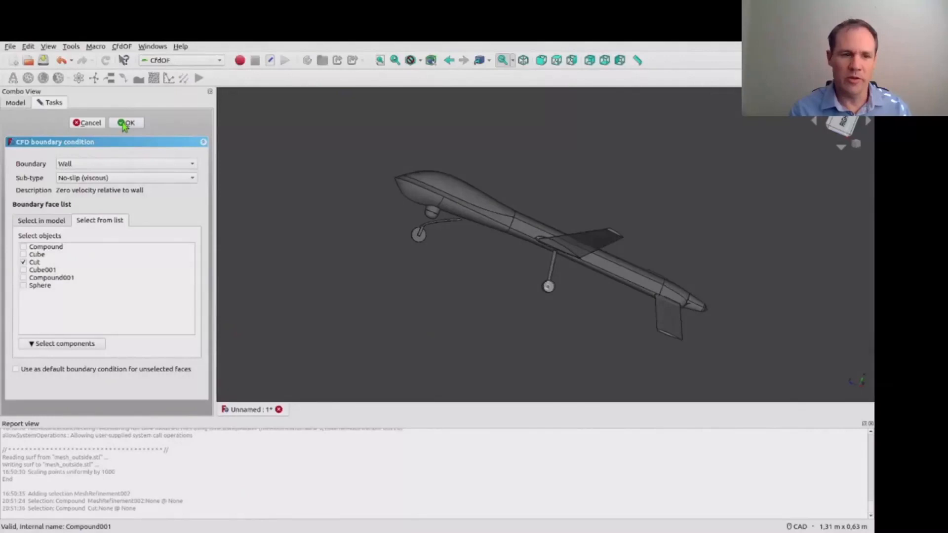
left_click(128, 122)
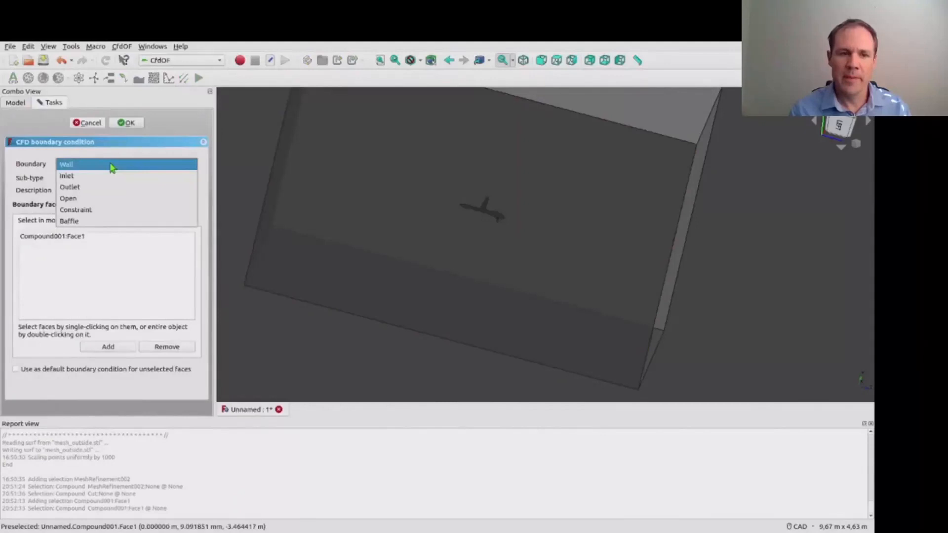
Add a Constraint boundary condition on faces of the domain box.
left_click(126, 122)
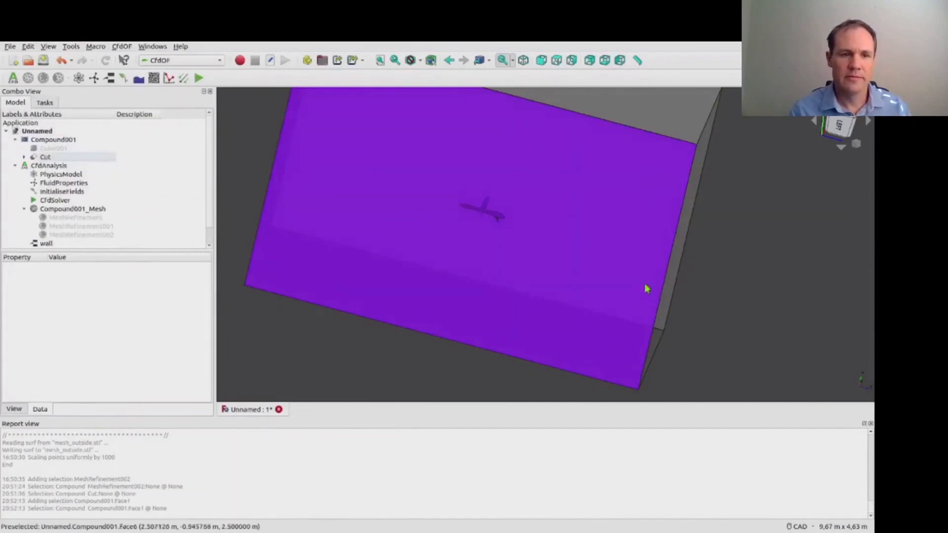
left_click(53, 124)
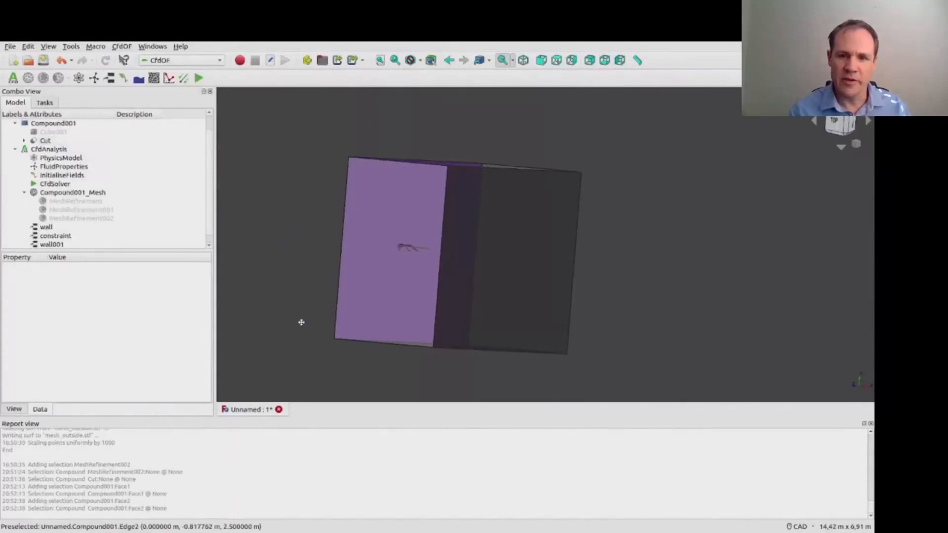
Give the inlet boundary Uy = -20 m/s and assign Face4 and Face5 to a new boundary.
double_click(47, 227)
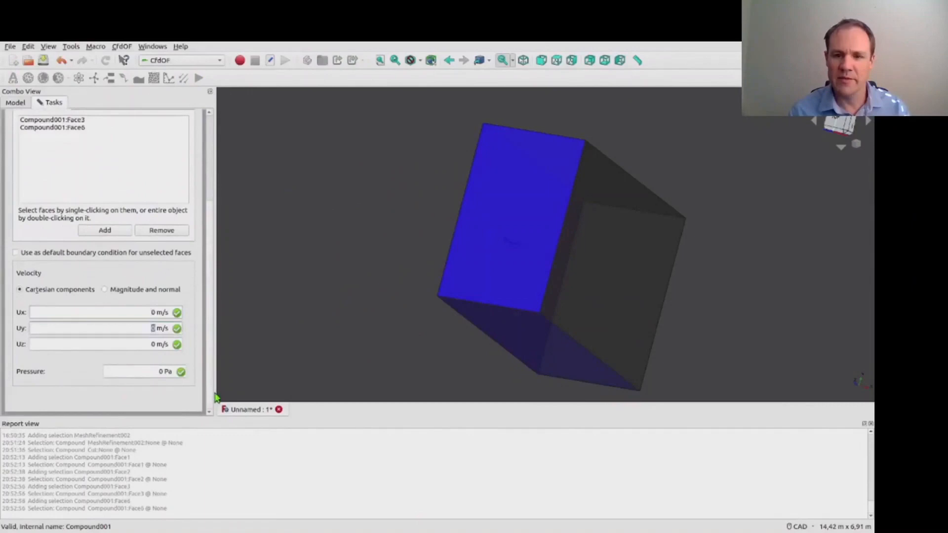
type("-20")
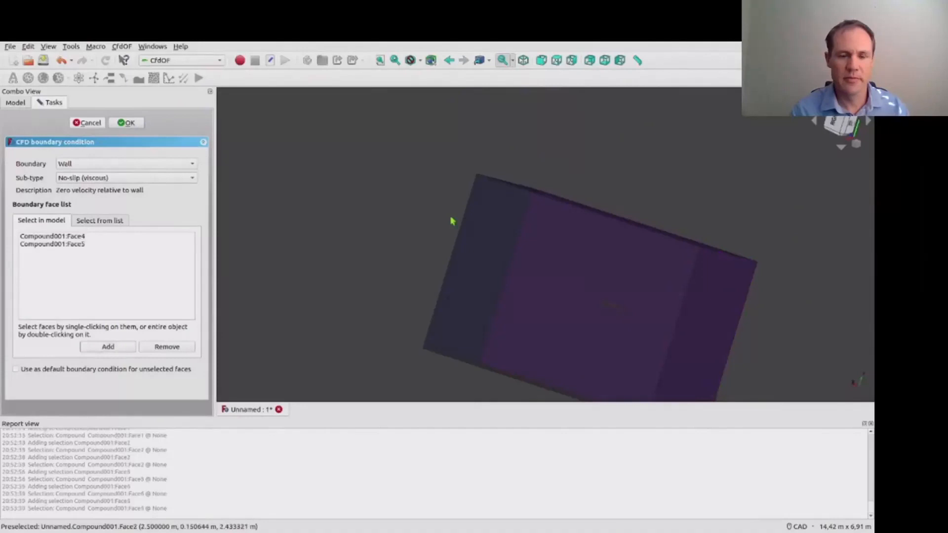
left_click(124, 163)
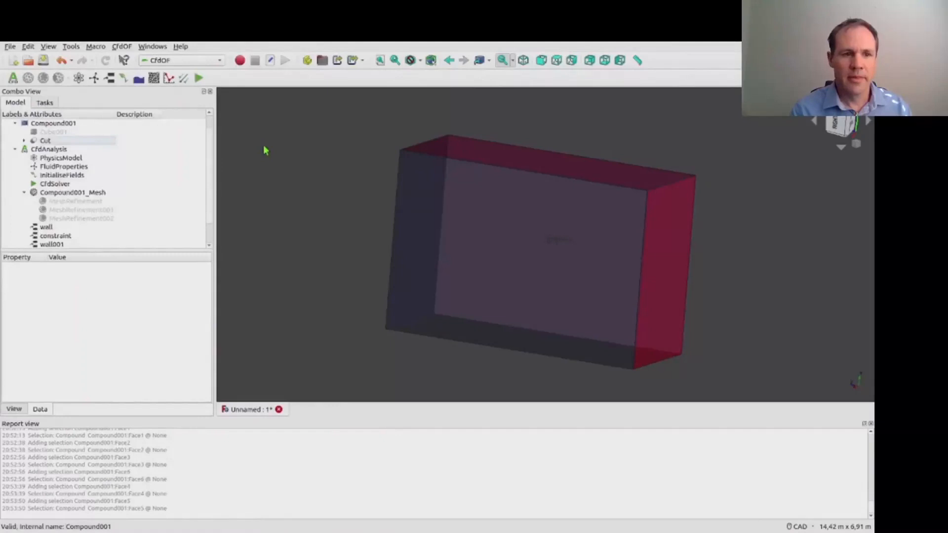
Confirm the physics model as steady, incompressible, viscous RANS kOmegaSST.
left_click(45, 218)
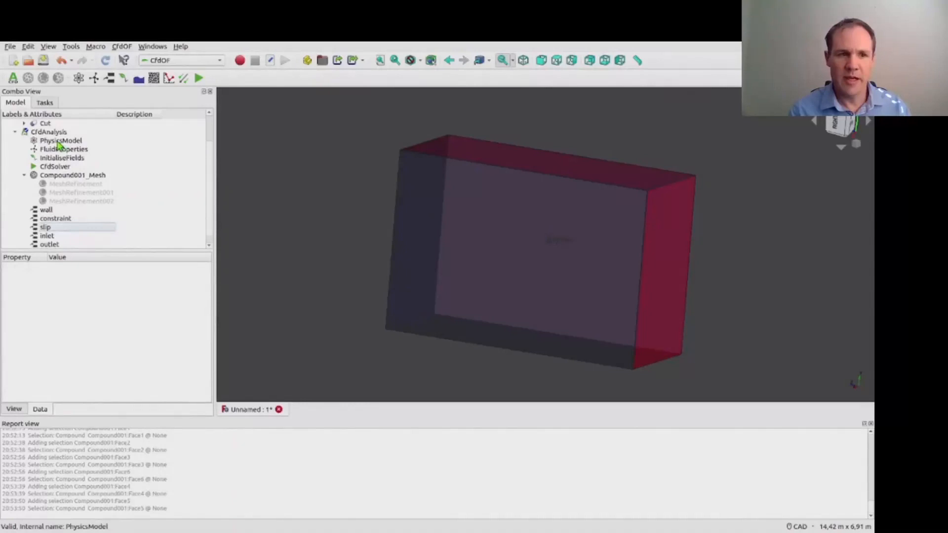
double_click(60, 141)
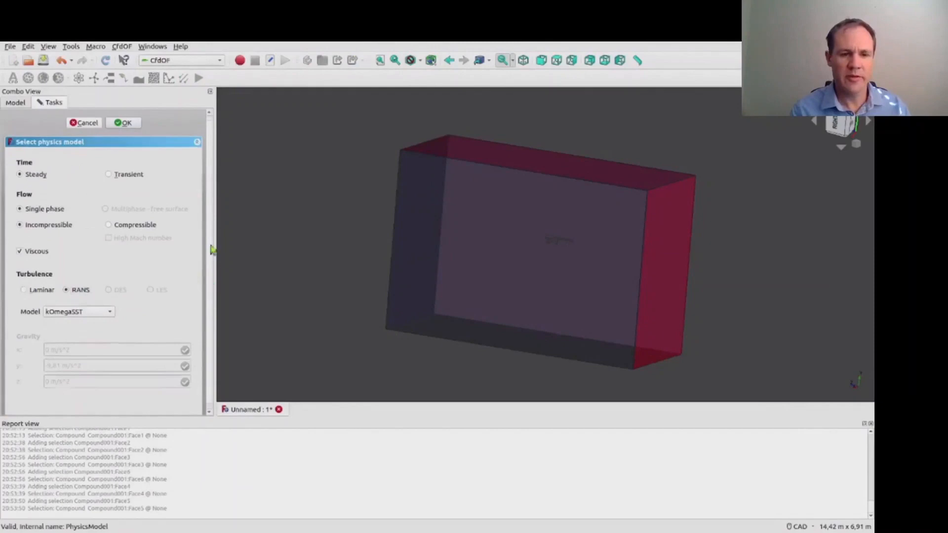
left_click(126, 122)
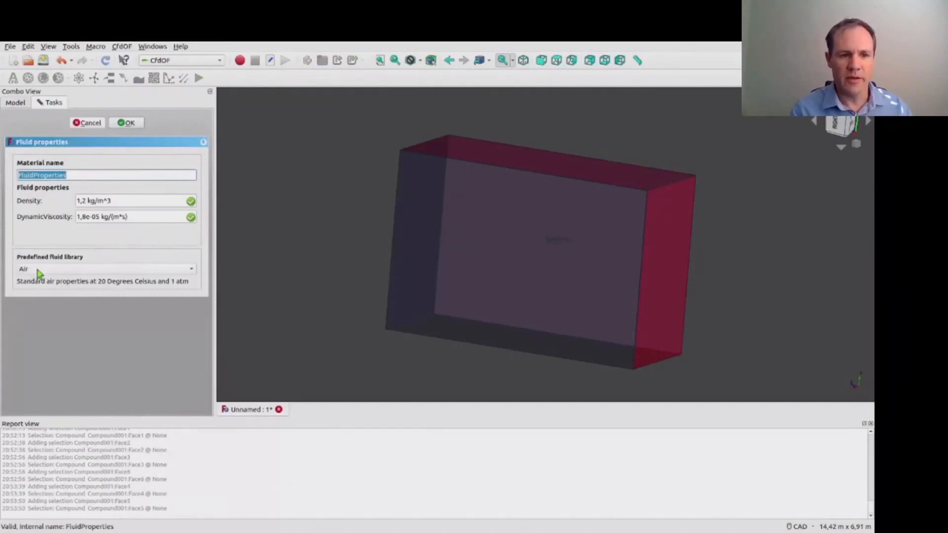
Set the fluid properties to Air with the material named 'air'.
type("air")
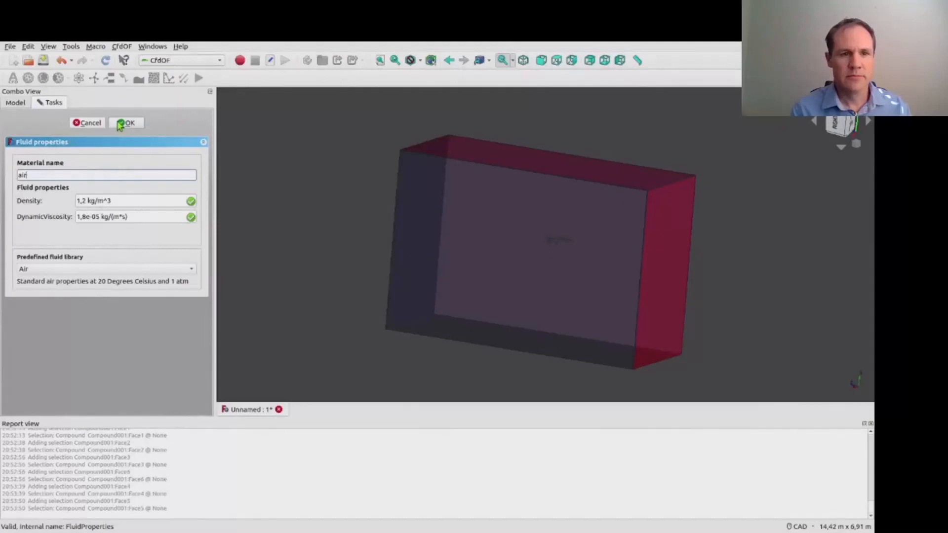
left_click(127, 122)
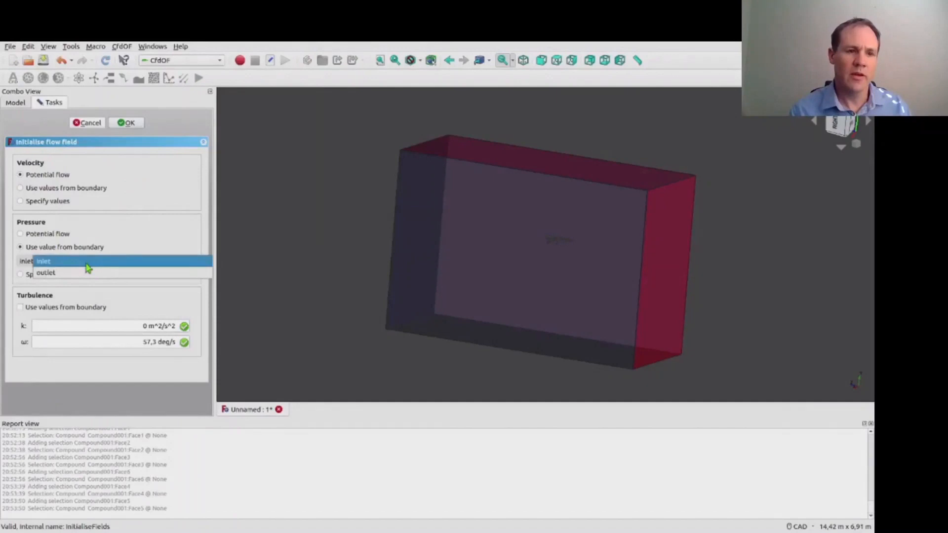
Initialise with potential flow, pressure taken from the outlet boundary, and confirm.
left_click(47, 272)
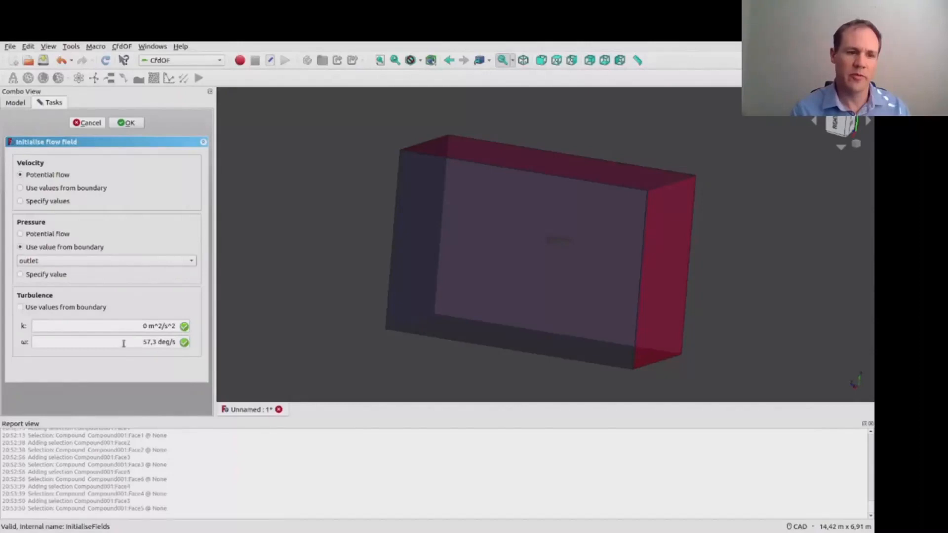
left_click(125, 122)
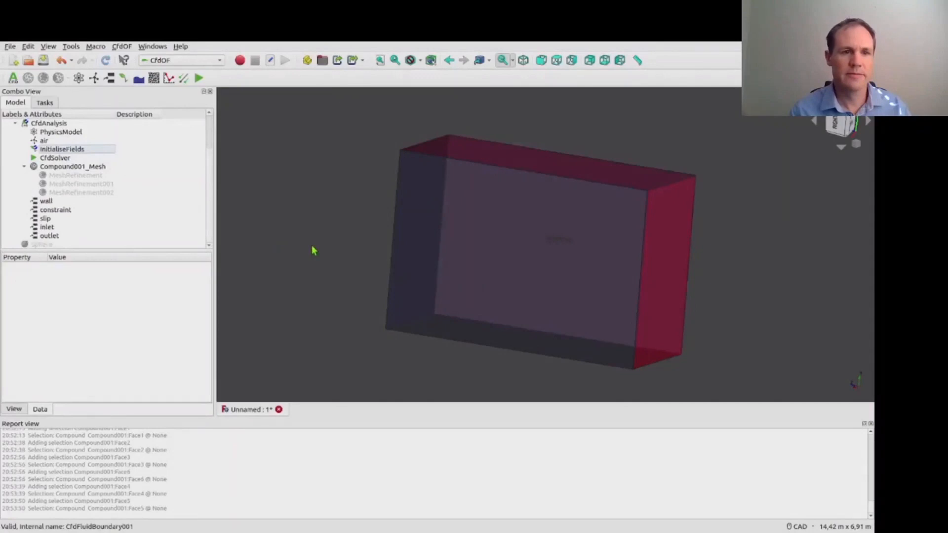
mouse_move(169, 77)
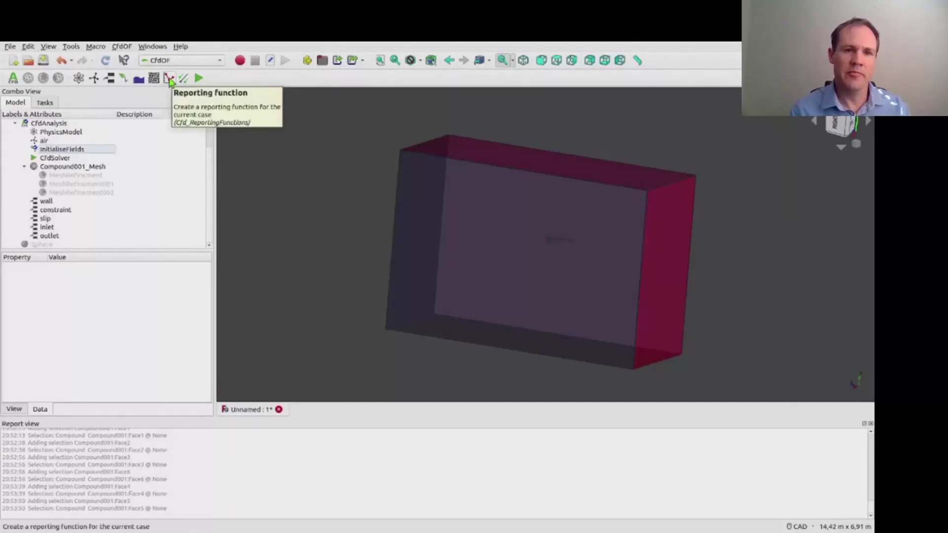
Add a Force reporting function on the wall patch.
left_click(169, 77)
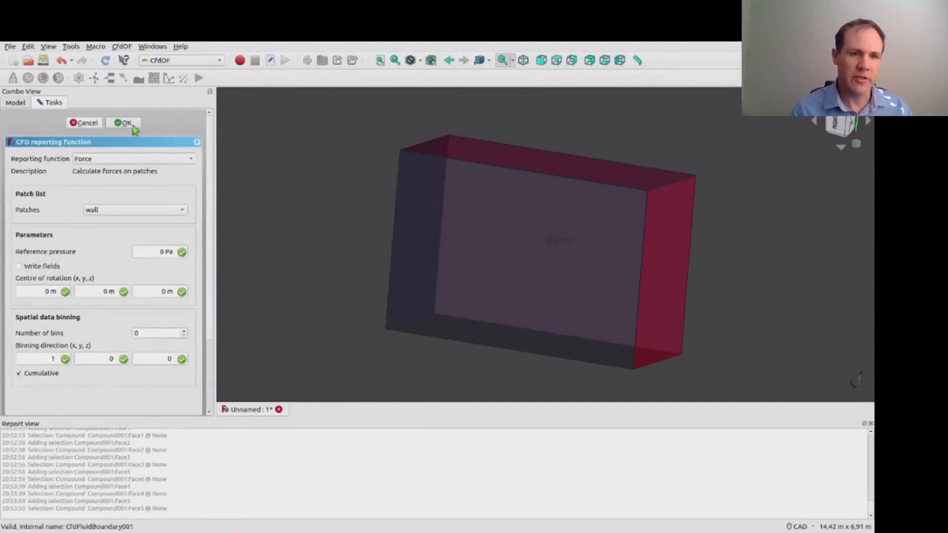
left_click(125, 123)
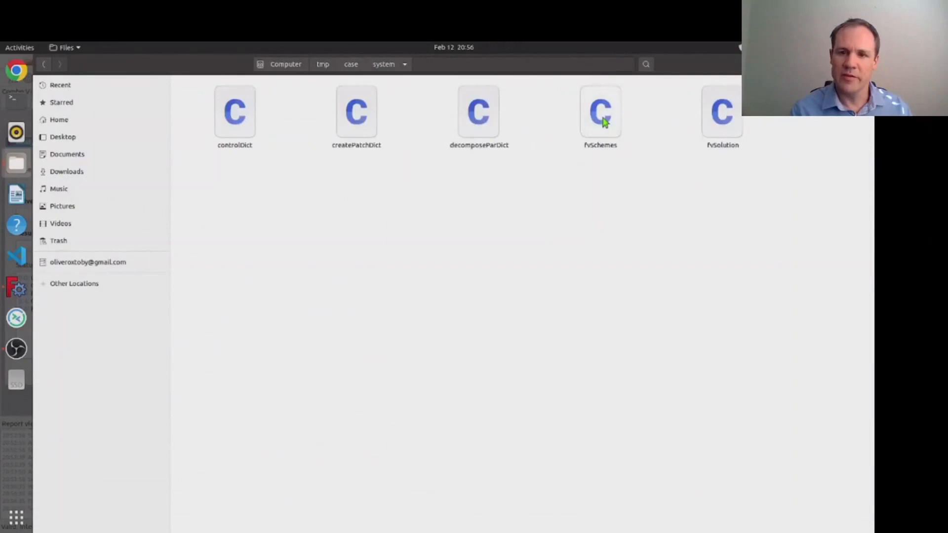
double_click(600, 112)
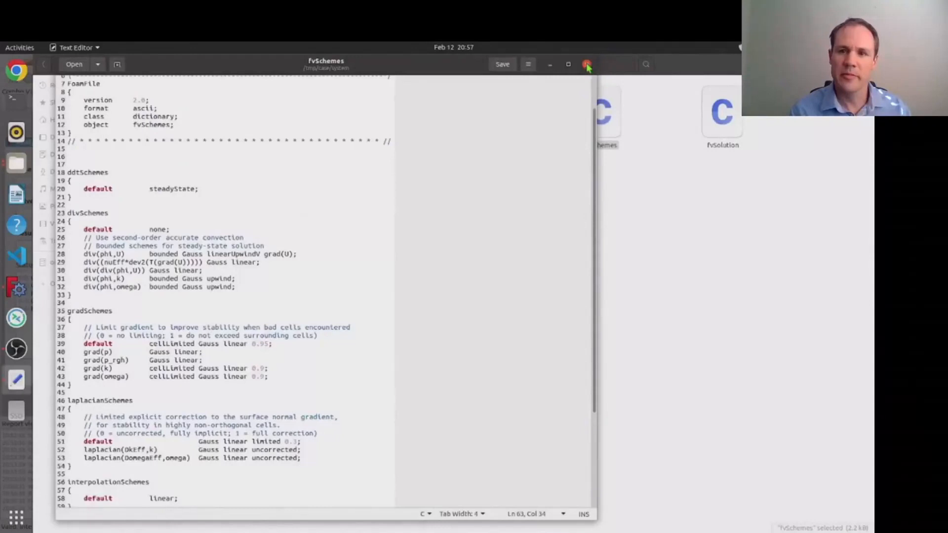
left_click(586, 64)
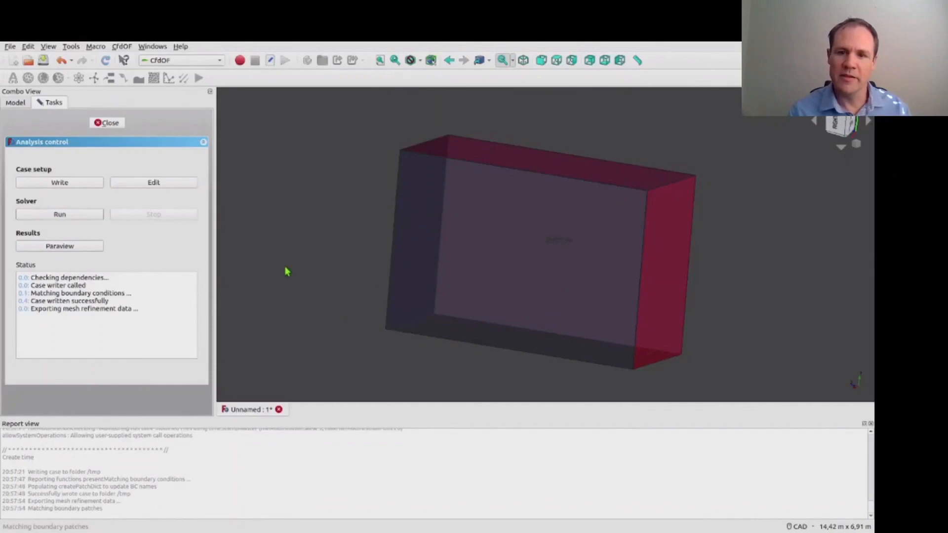
Write the CFD case files from the CfdSolver analysis control.
left_click(59, 215)
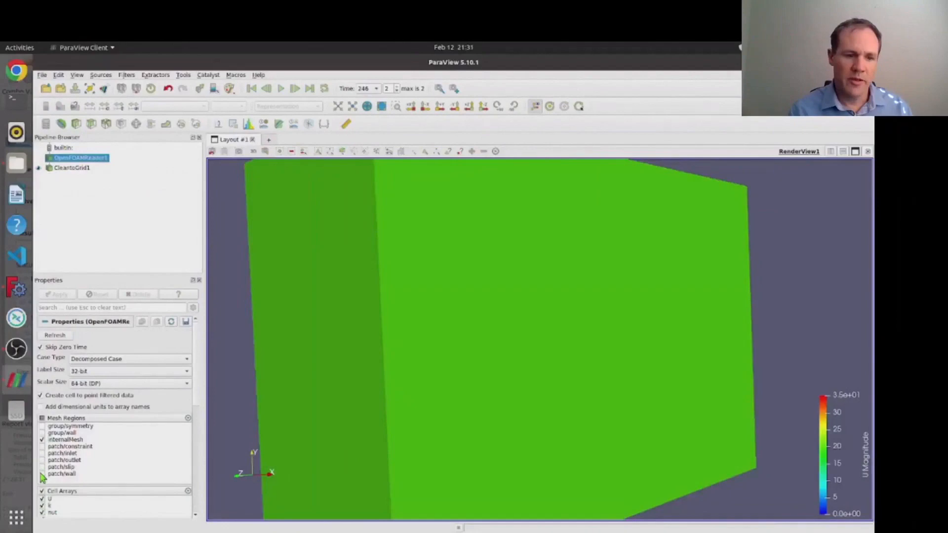
Display only patch/wall in the OpenFOAMReader, hiding internalMesh.
left_click(65, 439)
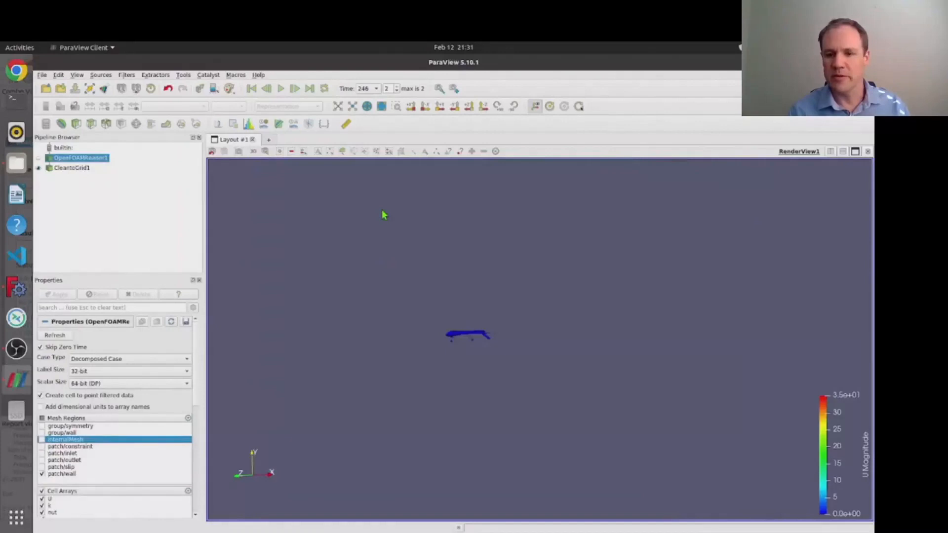
left_click(71, 168)
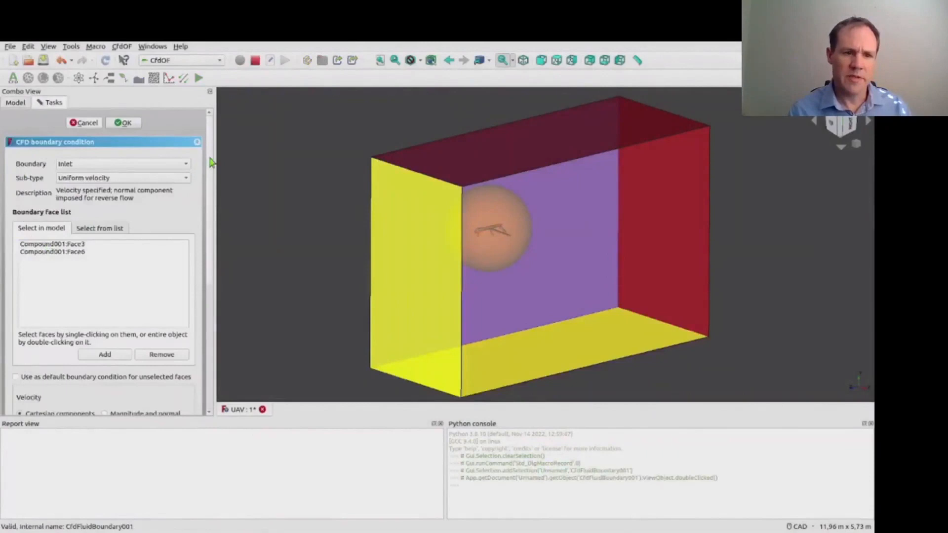
While recording, set inlet velocity to Uy=5, Uz=-25 m/s and edit the solver's Input Case name.
scroll("down", 3)
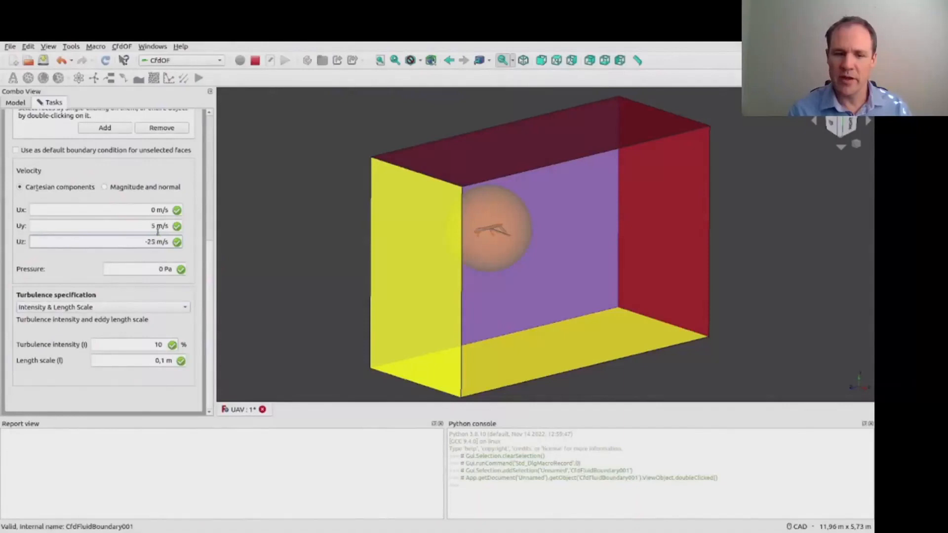
left_click(55, 217)
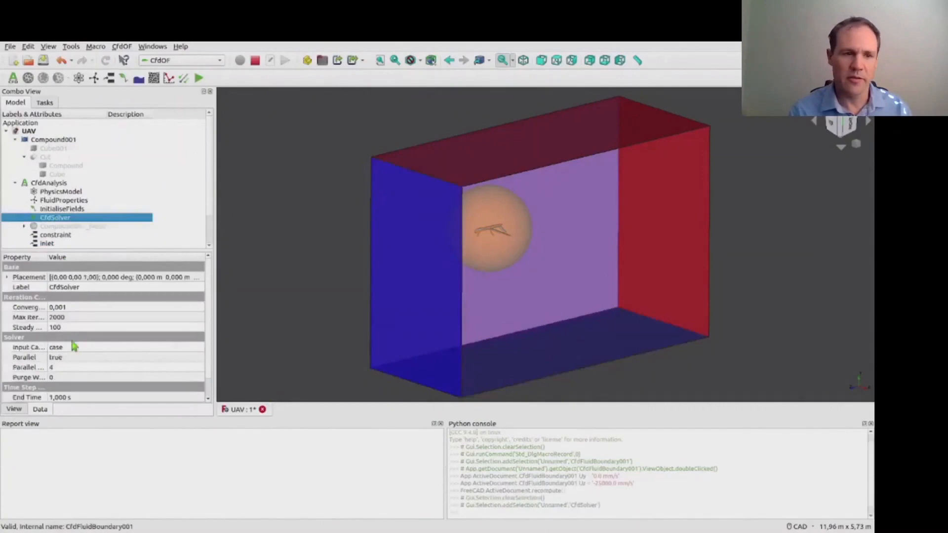
double_click(55, 218)
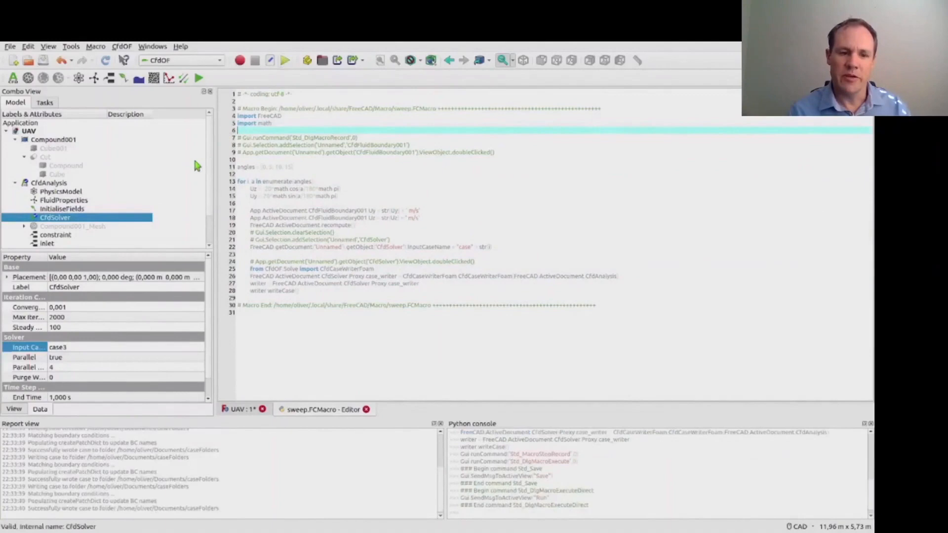
Execute sweep.FCMacro to write a case folder per angle of attack.
double_click(55, 217)
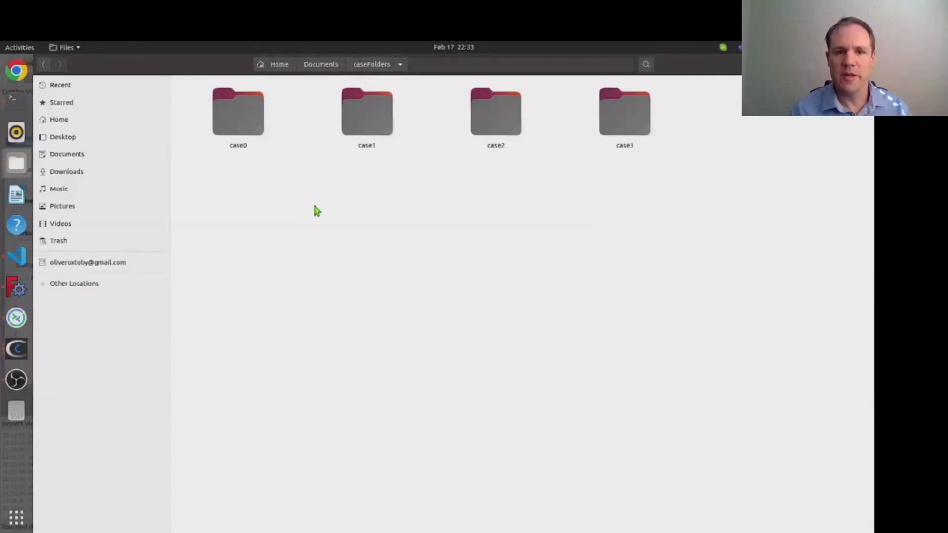
Open case1/0/U in the text editor to check its inlet velocity.
double_click(367, 112)
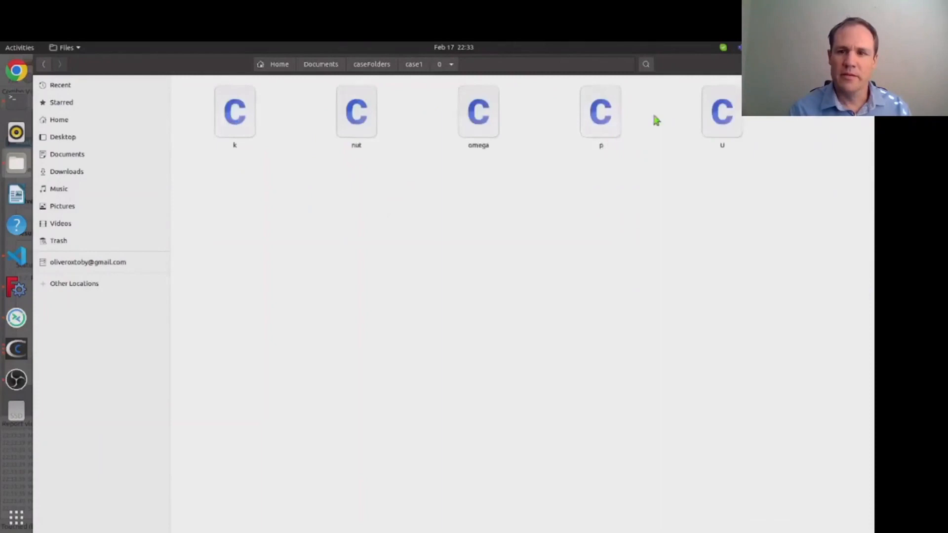
double_click(721, 111)
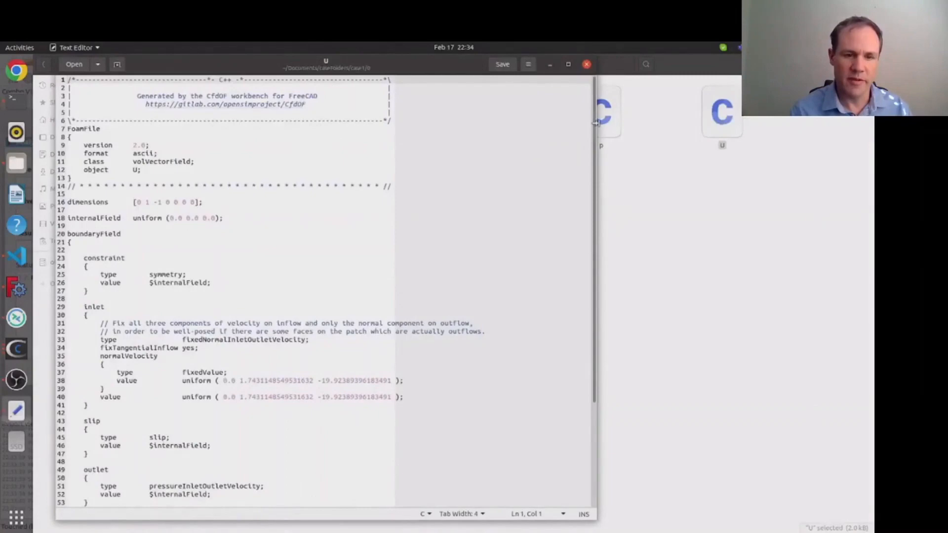